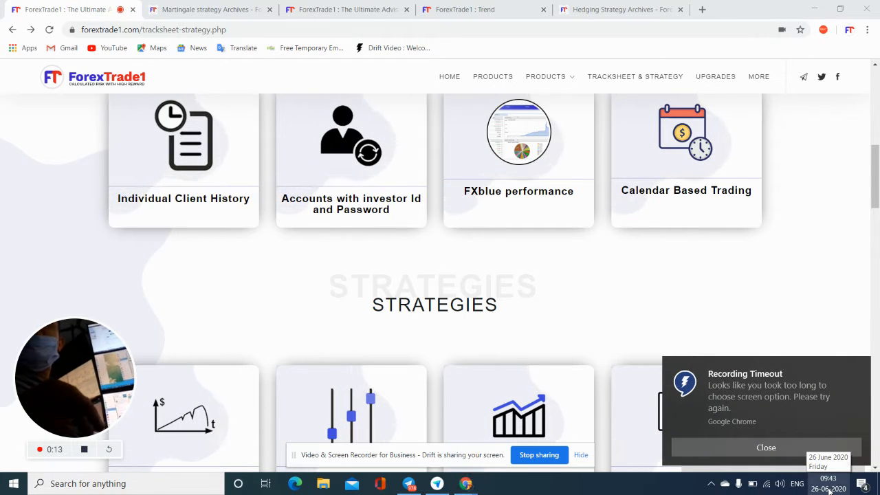
Bring up the Calendar Signals channel and scroll to the June 23 SELL GBPUSD and BUY USOIL posts.
click(828, 483)
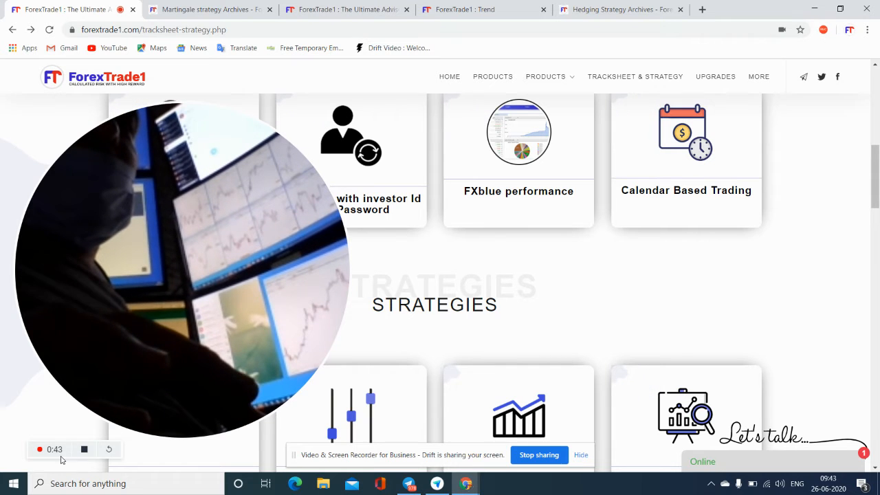
mouse_move(170, 423)
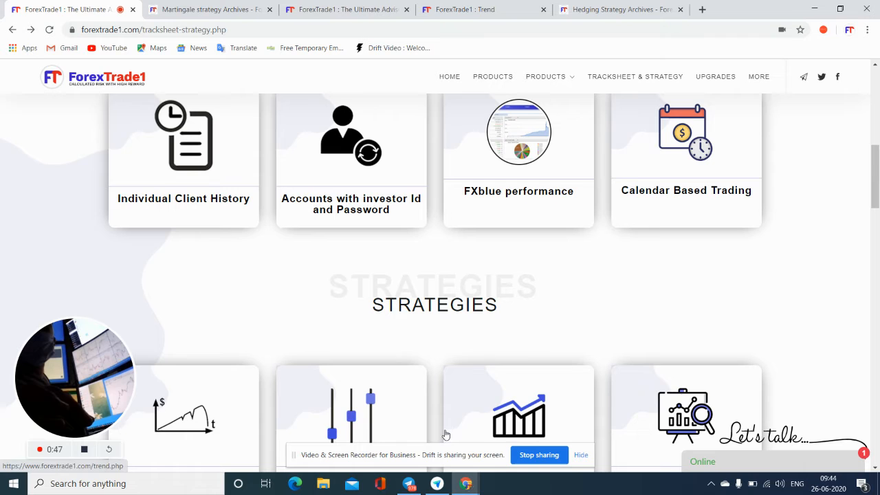
click(409, 483)
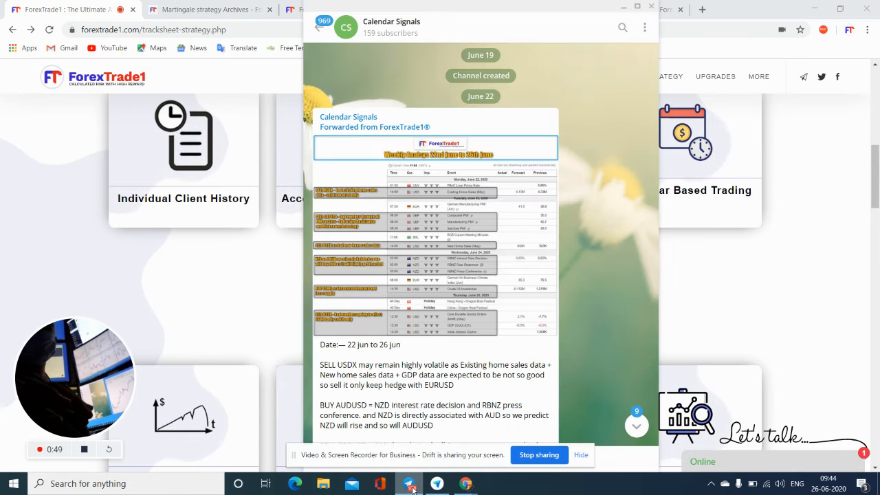
scroll(down, 3)
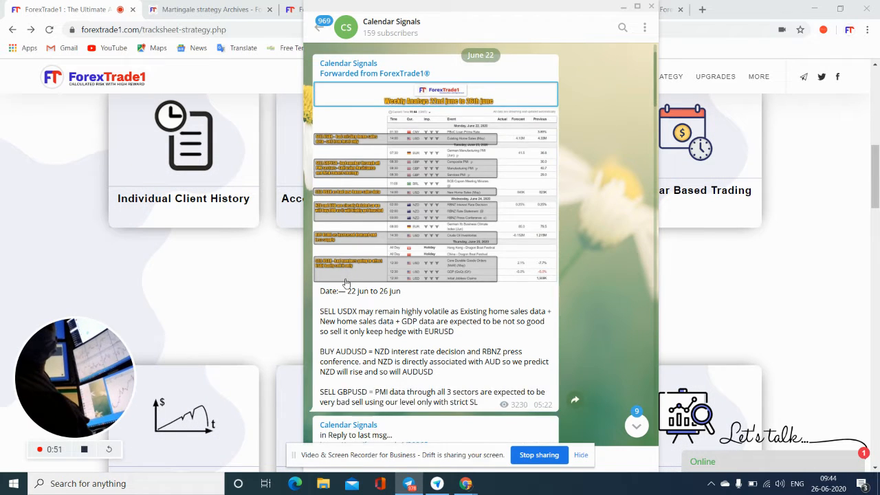
scroll(down, 3)
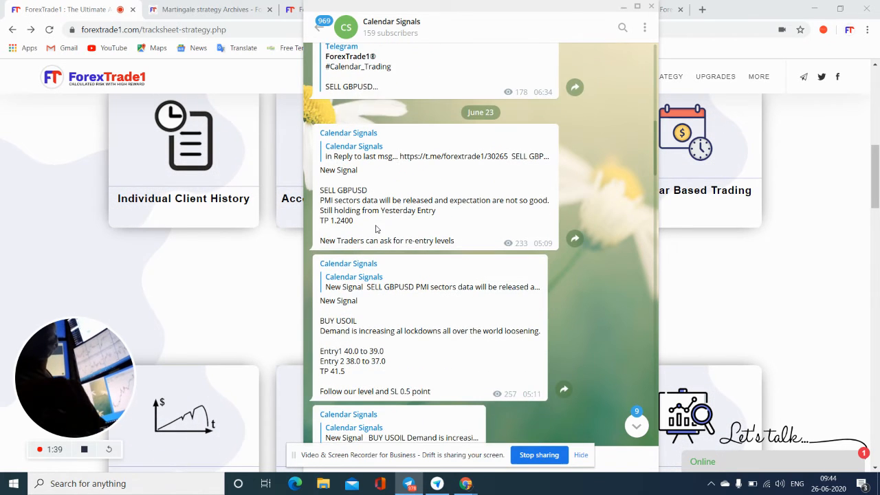
Scroll past 'Unread messages' to the June 24 SELL NZDUSD, BUY USOIL and CHECK SELL GBPUSD posts.
scroll(up, 3)
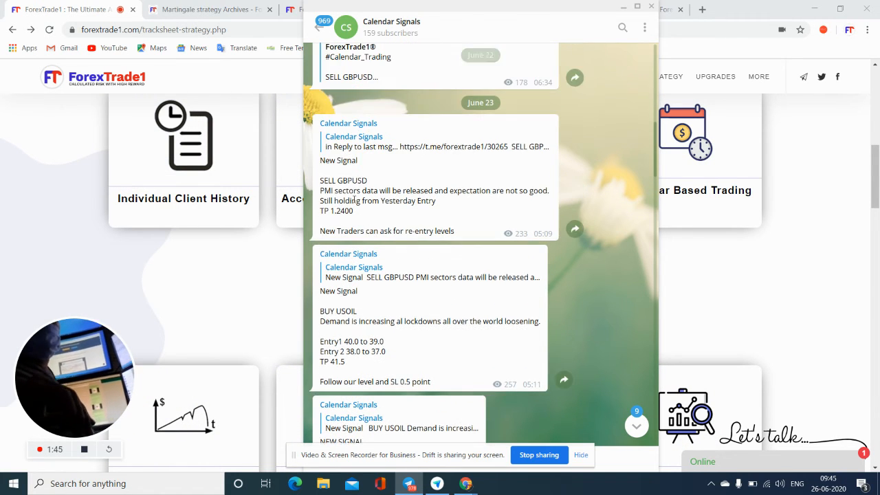
scroll(down, 3)
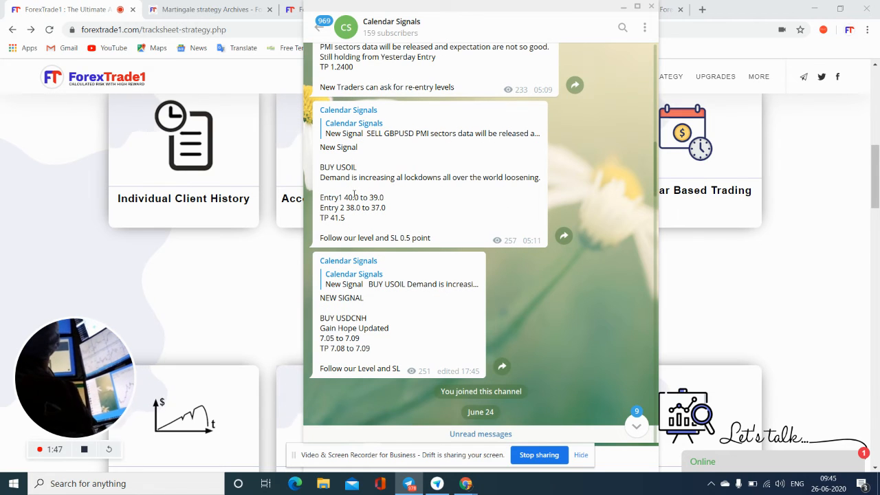
scroll(down, 3)
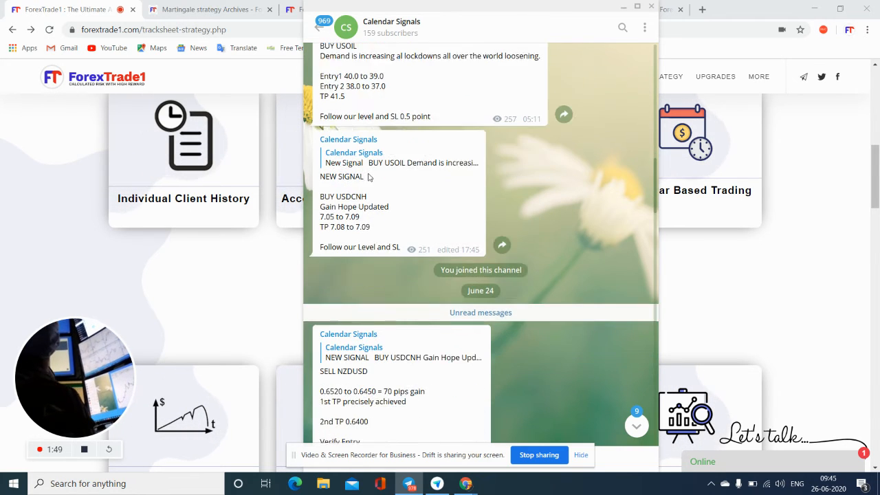
scroll(down, 3)
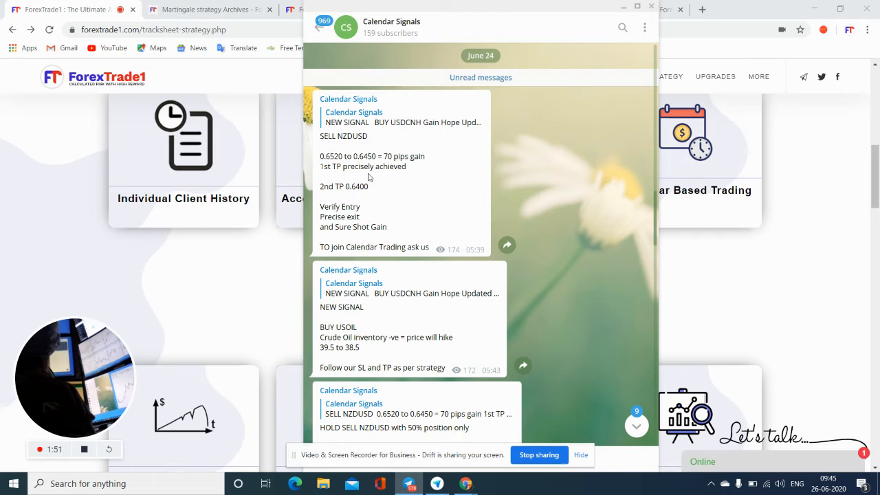
scroll(down, 3)
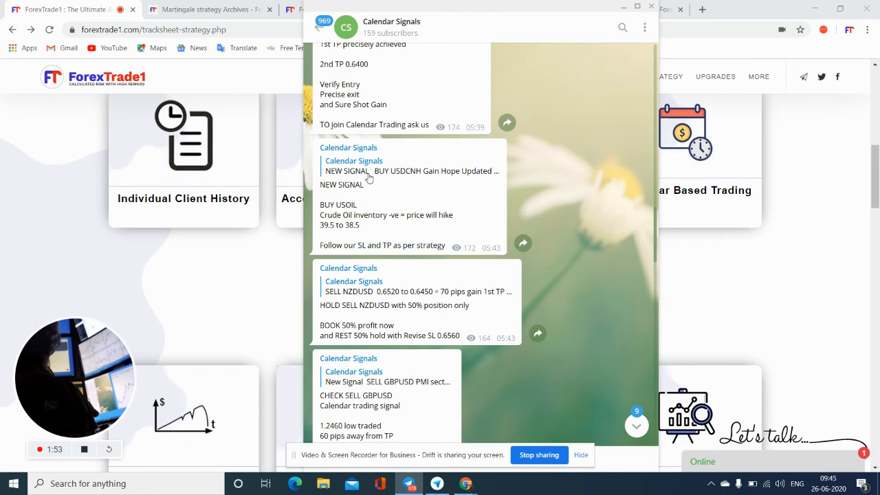
scroll(down, 3)
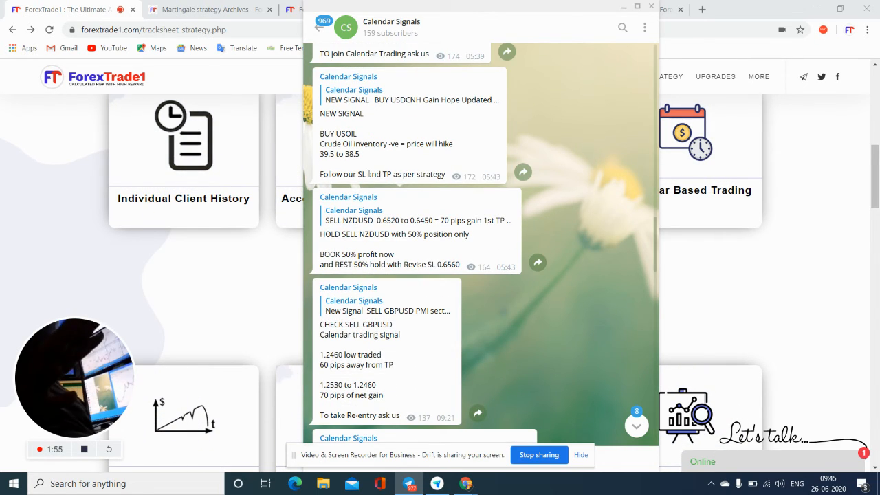